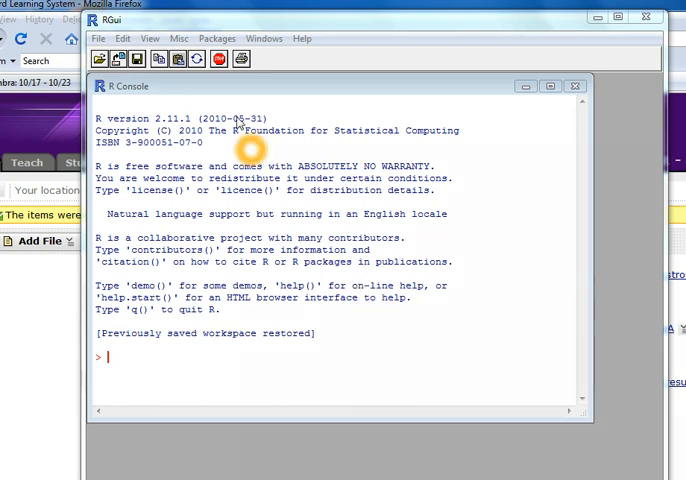
# Open the Packages menu in the RGui menu bar.
pyautogui.click(218, 38)
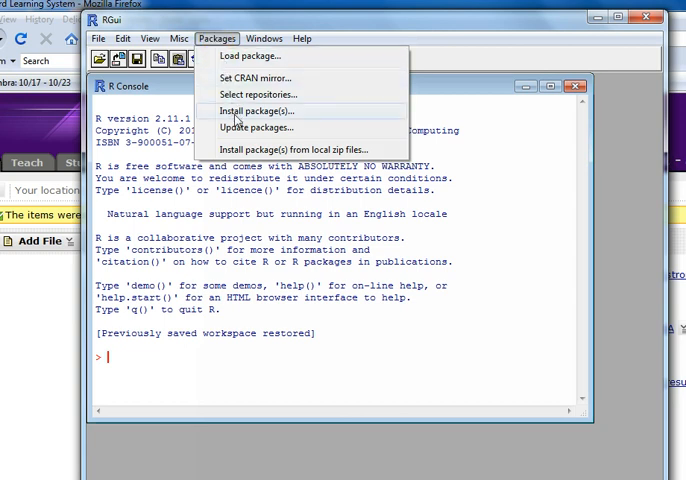
pyautogui.moveTo(256, 78)
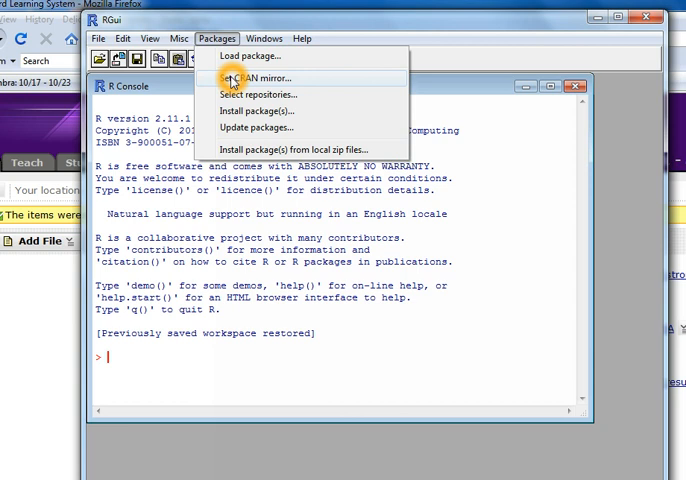
# Pick USA (IA) as the CRAN mirror and confirm.
pyautogui.click(259, 78)
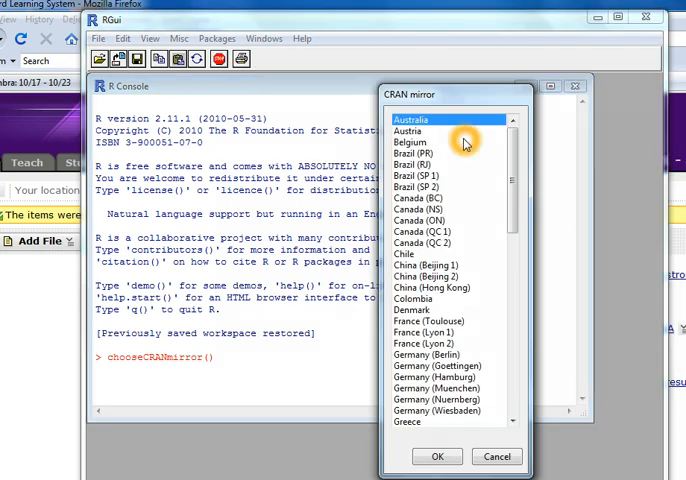
pyautogui.scroll(-3)
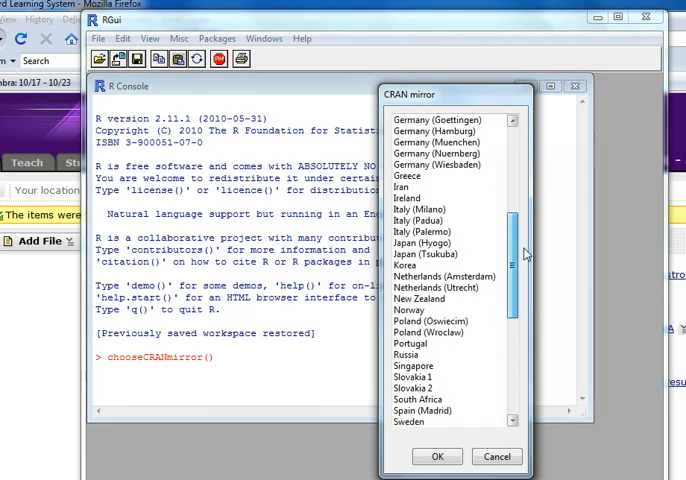
pyautogui.scroll(-3)
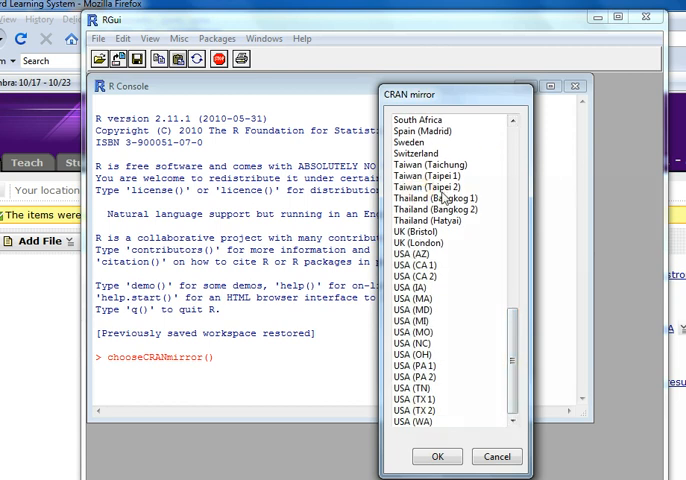
pyautogui.moveTo(443, 280)
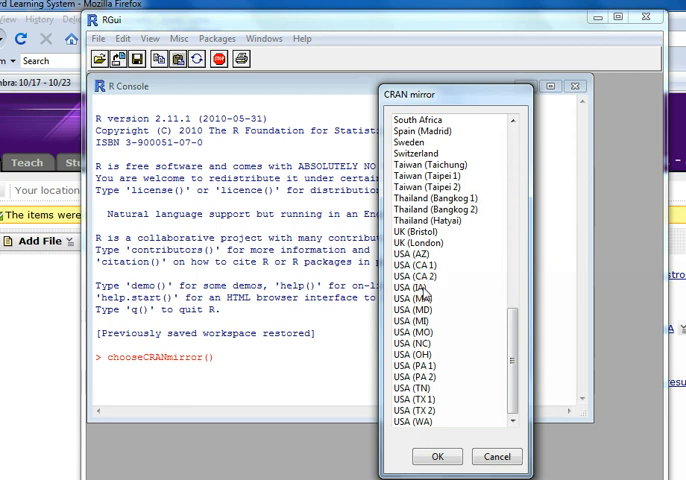
pyautogui.click(411, 287)
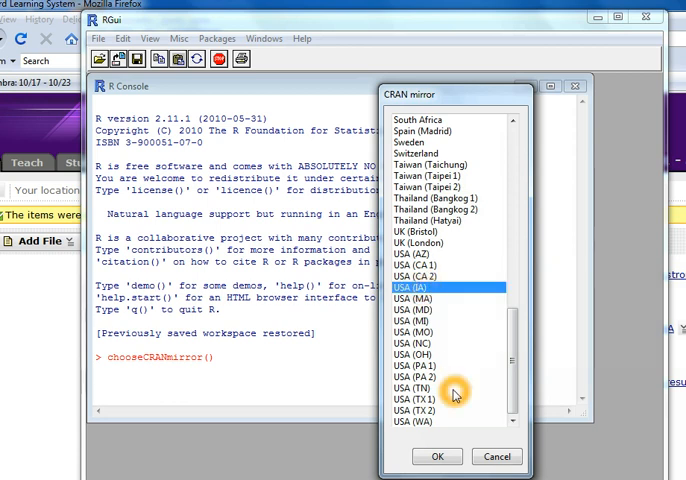
pyautogui.click(436, 456)
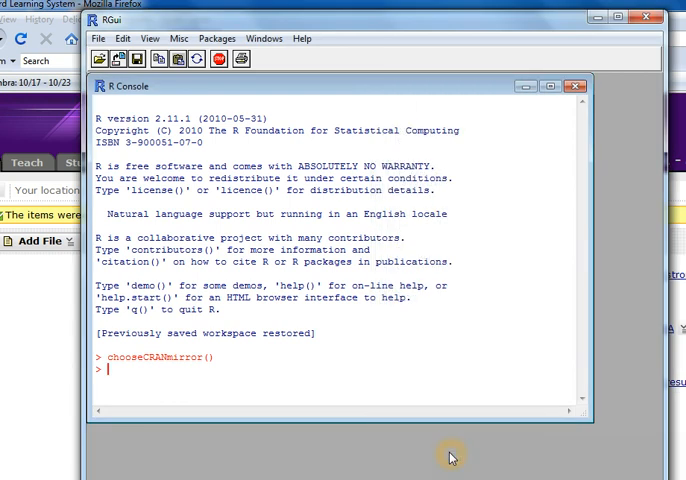
pyautogui.moveTo(312, 199)
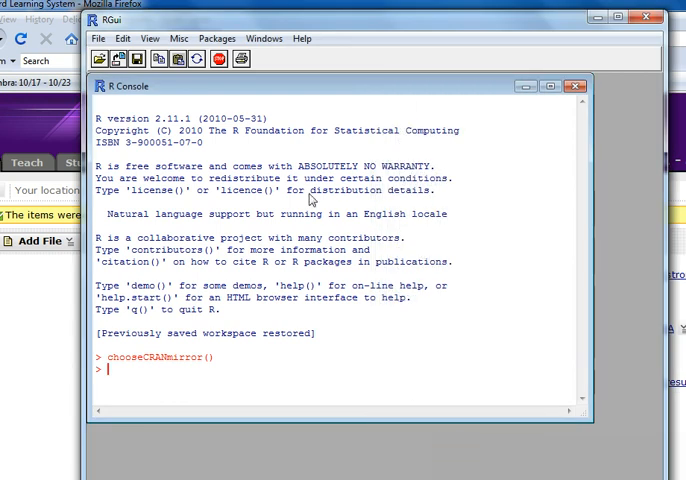
pyautogui.click(218, 38)
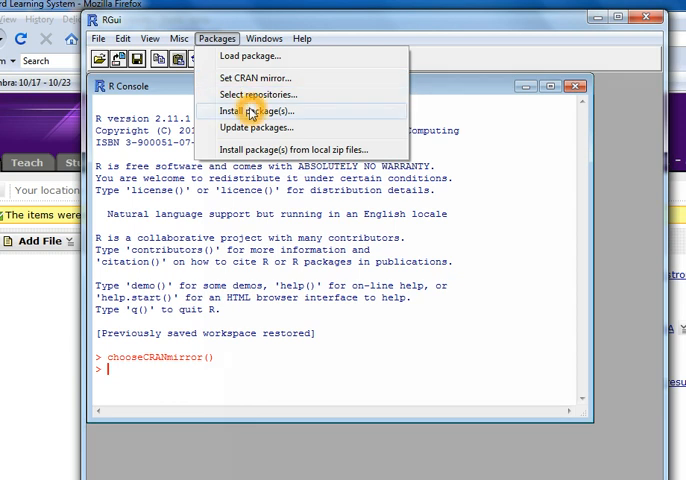
# Install the psych package from the Iowa mirror's package list.
pyautogui.click(256, 111)
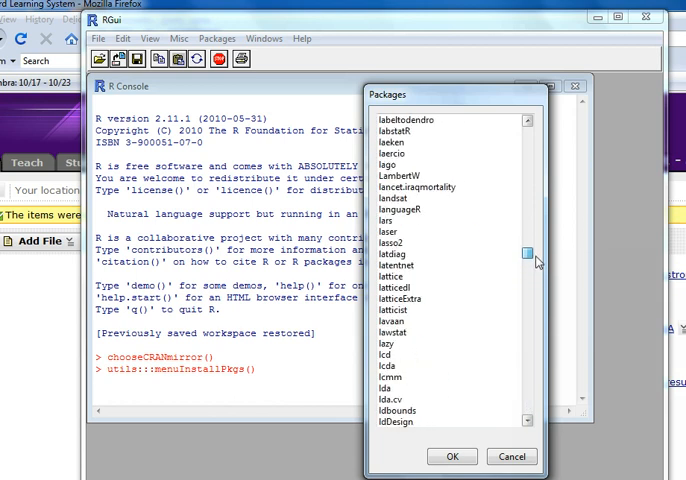
pyautogui.moveTo(529, 262); pyautogui.dragTo(529, 308)
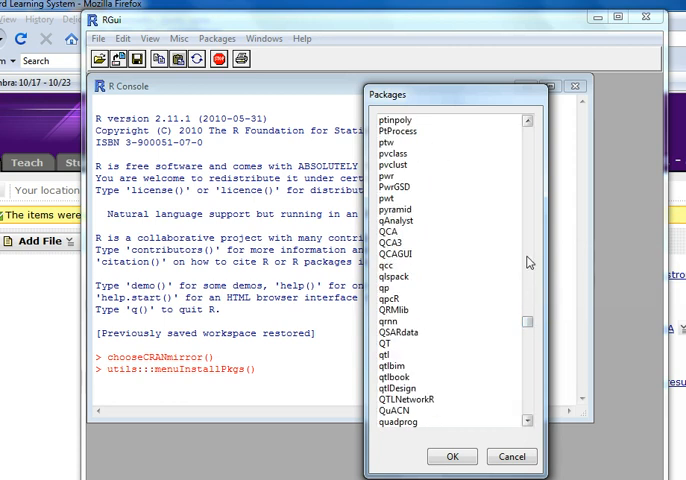
pyautogui.scroll(-3)
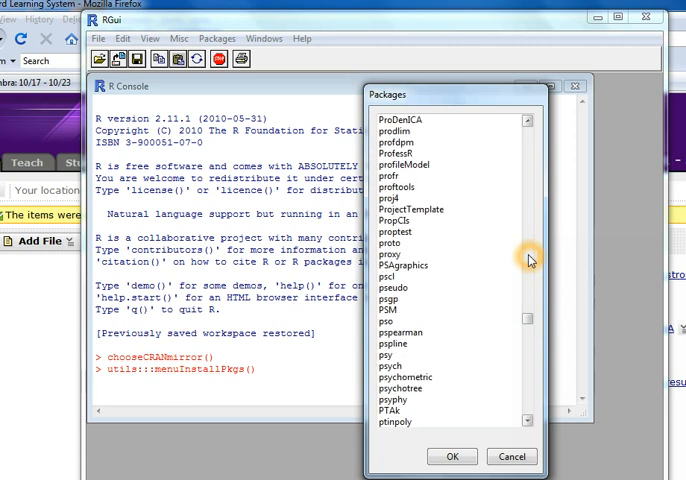
pyautogui.moveTo(433, 343)
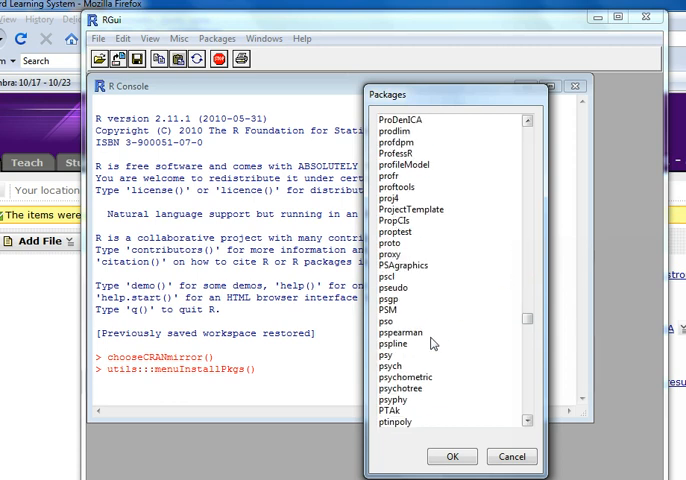
pyautogui.click(393, 379)
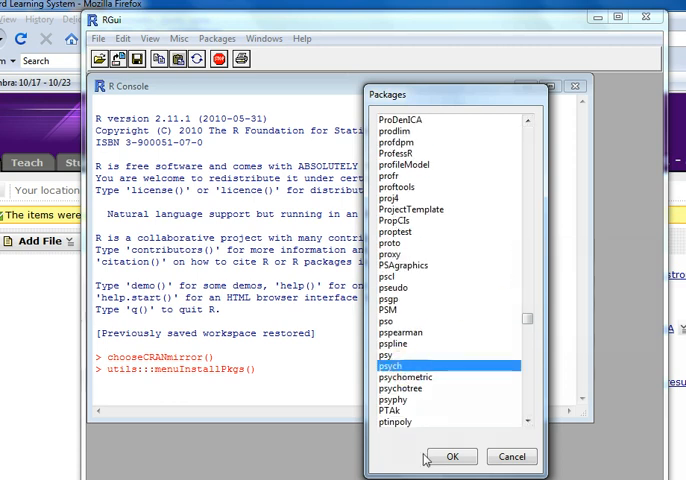
pyautogui.click(451, 456)
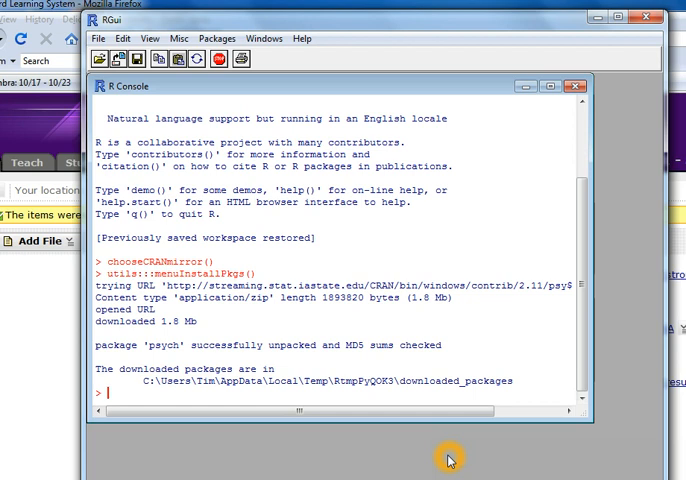
# After psych finishes unpacking, start typing 'libra' at the console prompt.
pyautogui.write('libra')
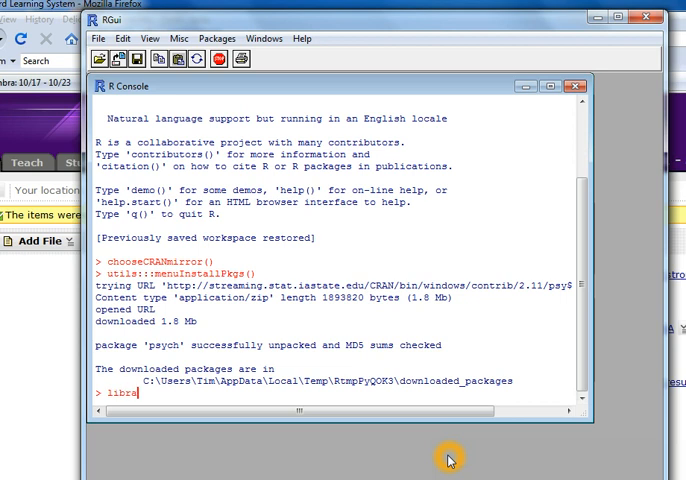